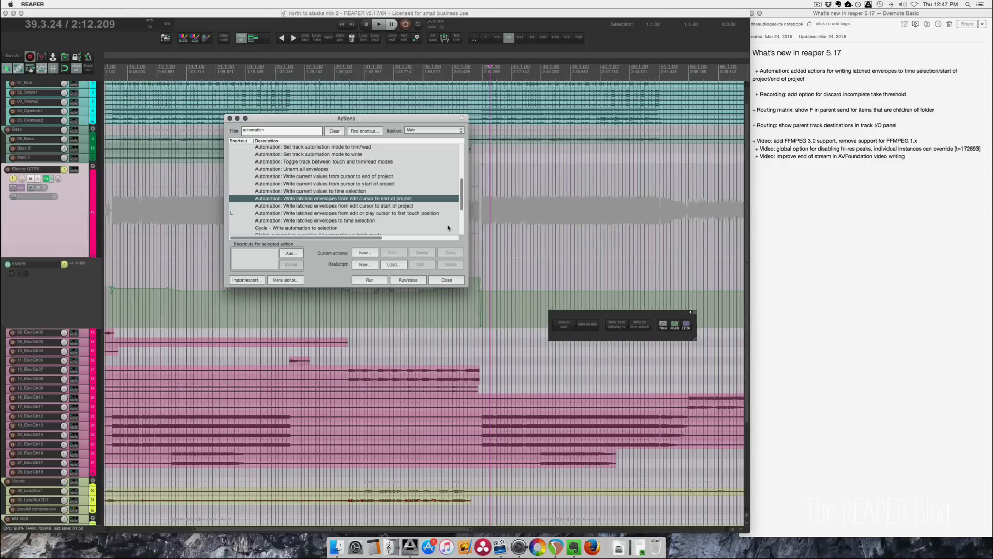
{"action": "mouse_move", "coordinate": [356, 205]}
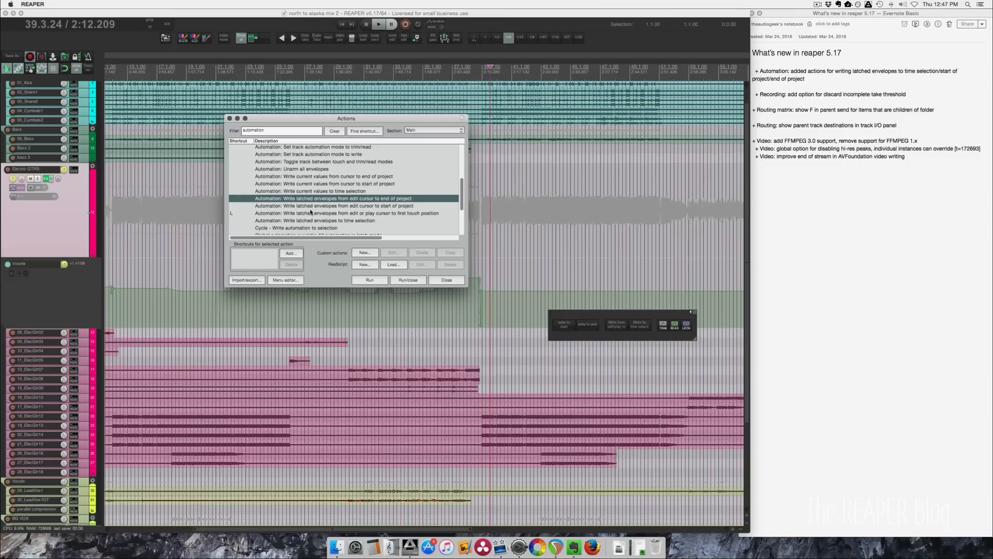
Review the latch write-to-project-start and write-to-first-touch actions, and close the Actions window
{"action": "left_click", "coordinate": [332, 205]}
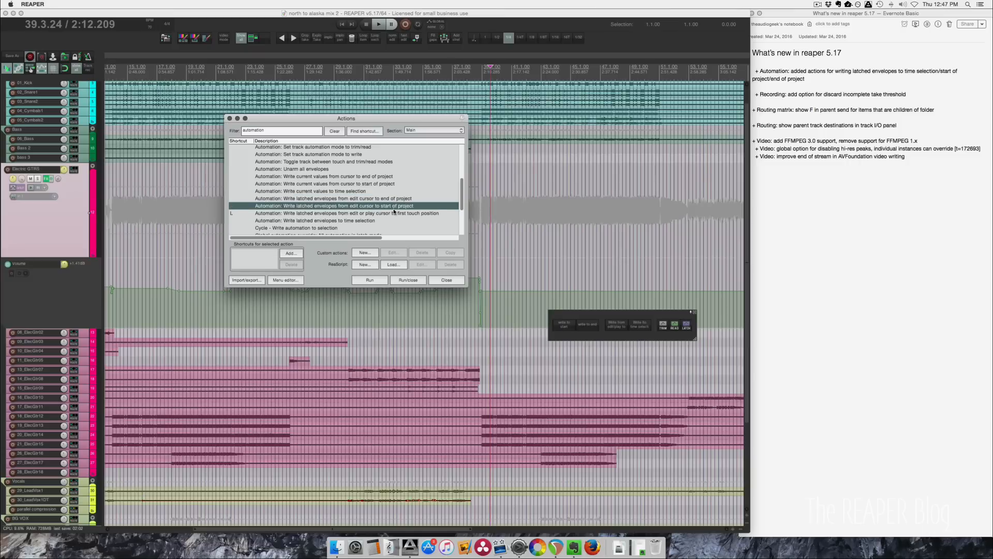
{"action": "mouse_move", "coordinate": [330, 218]}
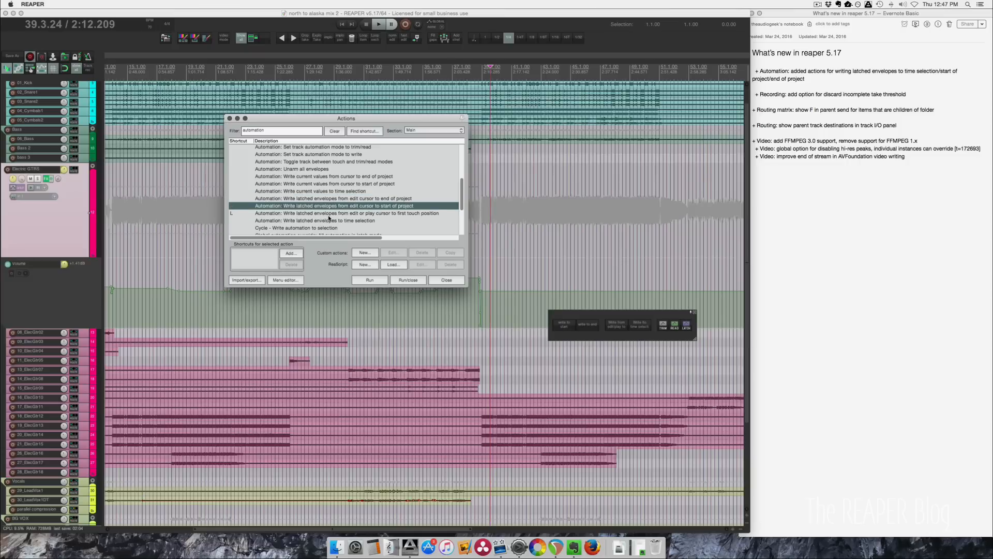
{"action": "left_click", "coordinate": [347, 212]}
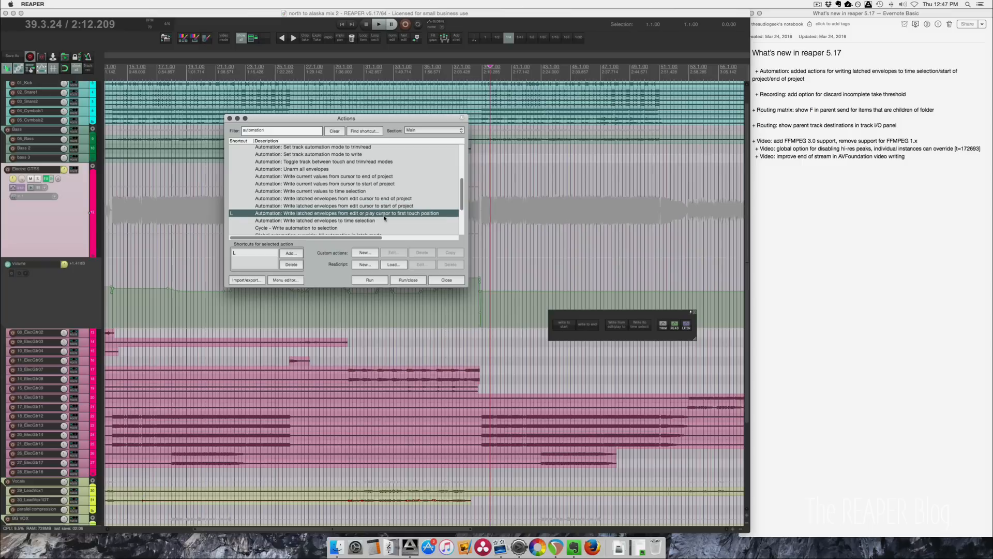
{"action": "scroll", "scroll_direction": "down", "scroll_amount": 3}
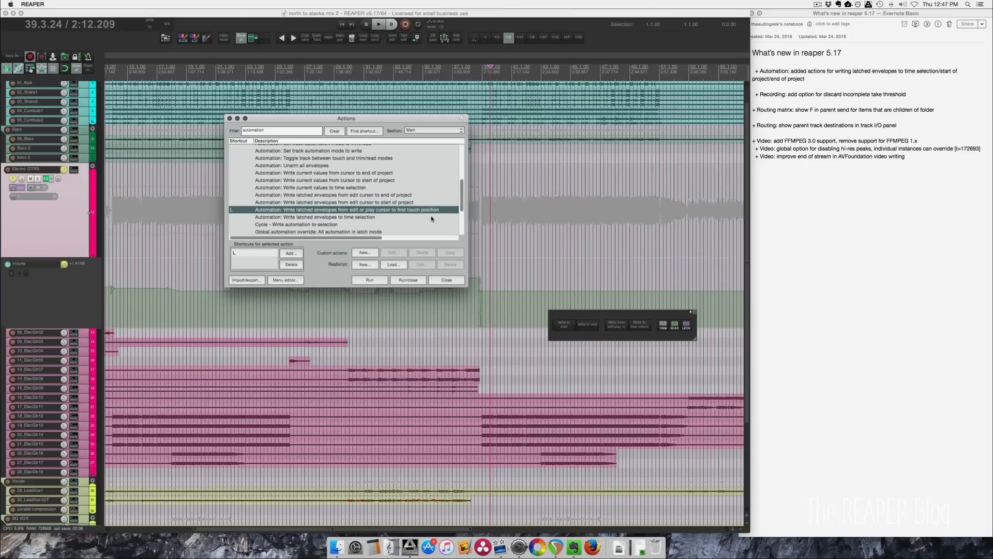
{"action": "left_click", "coordinate": [314, 217]}
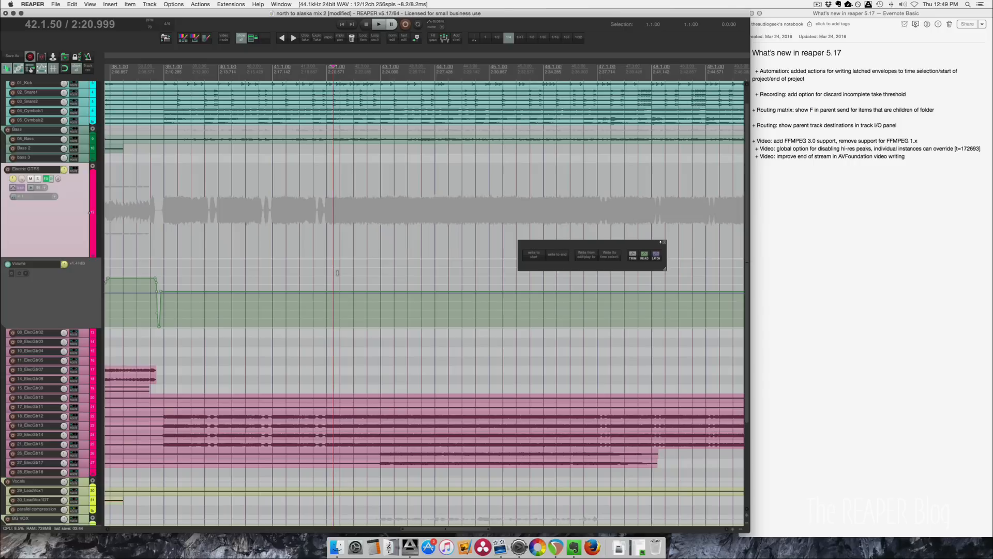
{"action": "mouse_move", "coordinate": [400, 375]}
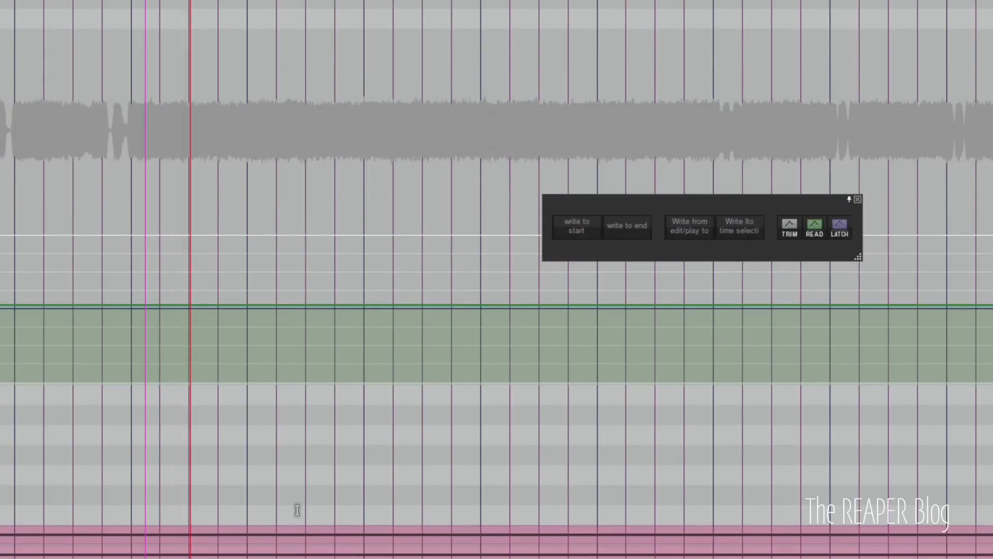
Touch the guitar volume during playback and write the latched level back to first touch
{"action": "left_click", "coordinate": [253, 320]}
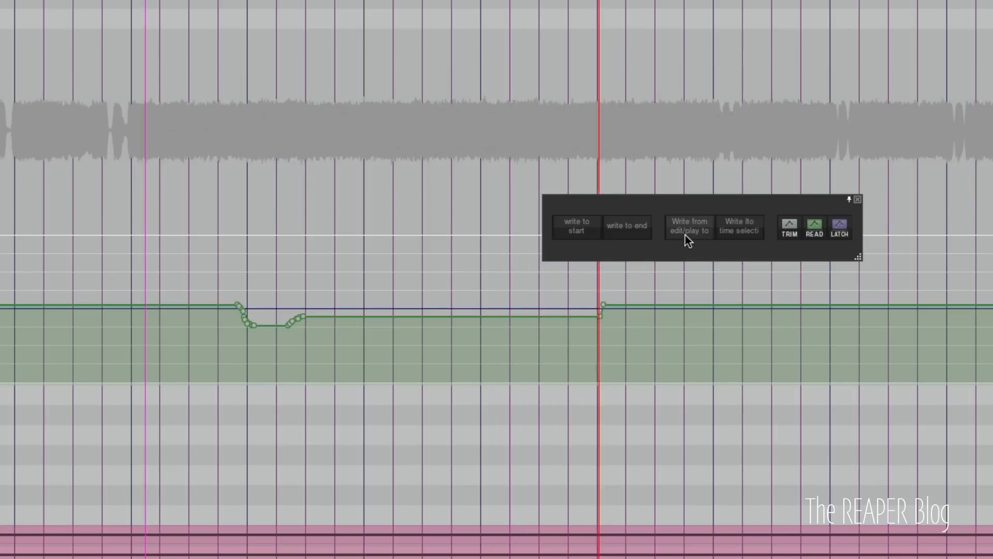
{"action": "left_click", "coordinate": [688, 226]}
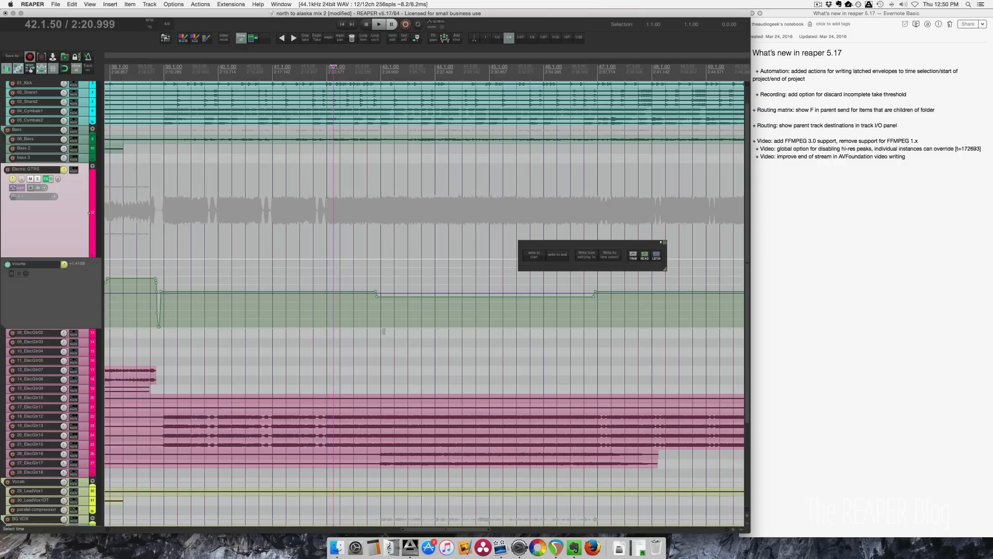
Mark a time selection from 42.4.89 to 47.4.84 for the raised volume section
{"action": "left_click", "coordinate": [378, 24]}
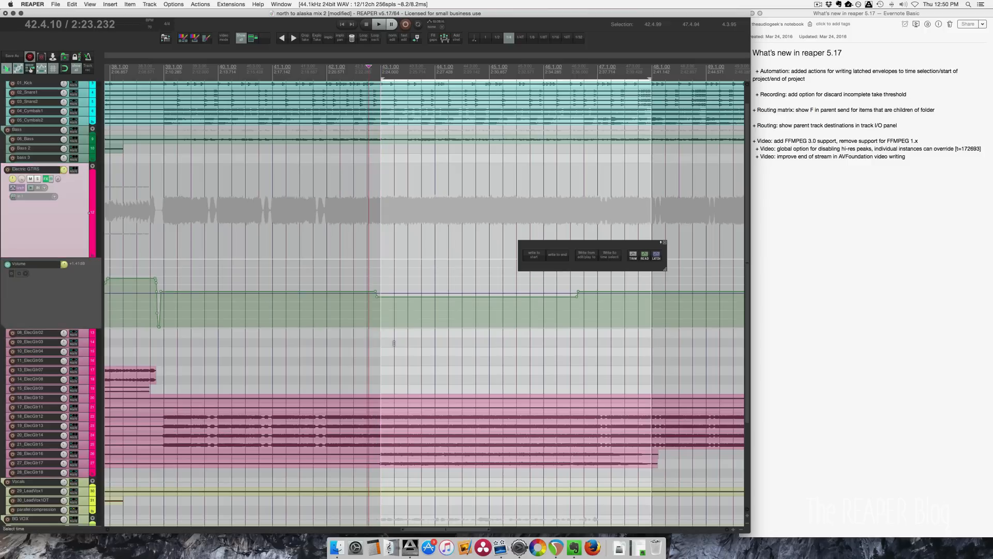
{"action": "mouse_move", "coordinate": [418, 296]}
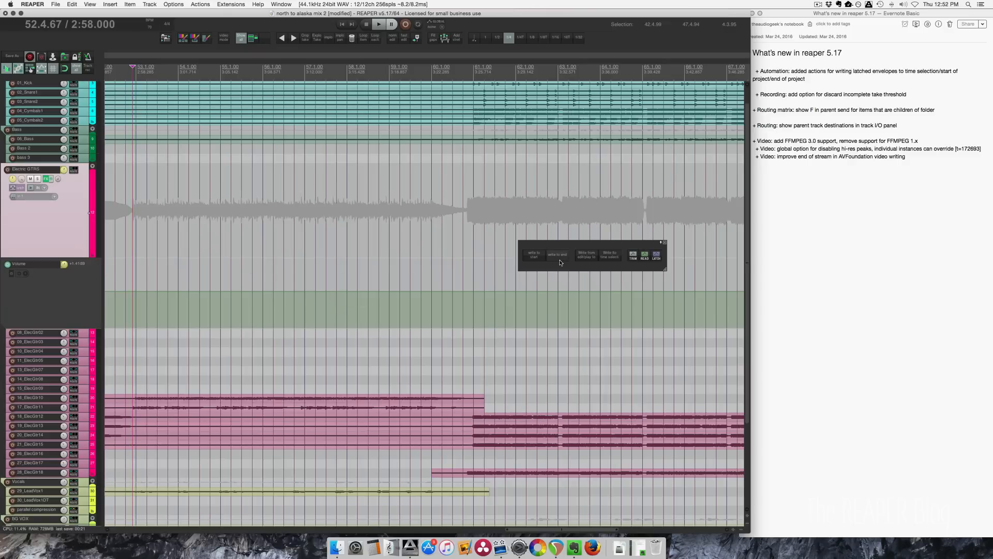
Clear the time selection and write the latched guitar volume through to the project end
{"action": "left_click", "coordinate": [377, 25]}
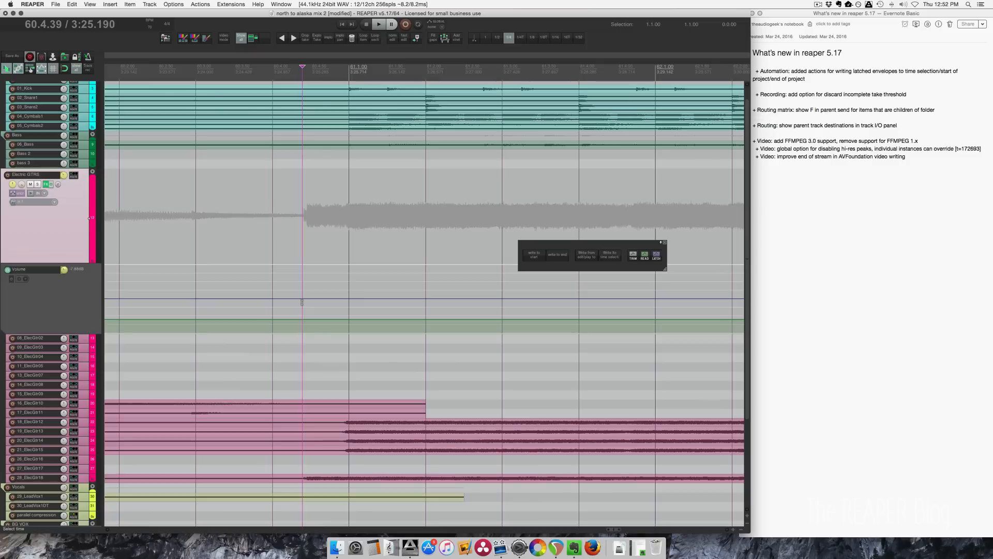
{"action": "left_click", "coordinate": [377, 25]}
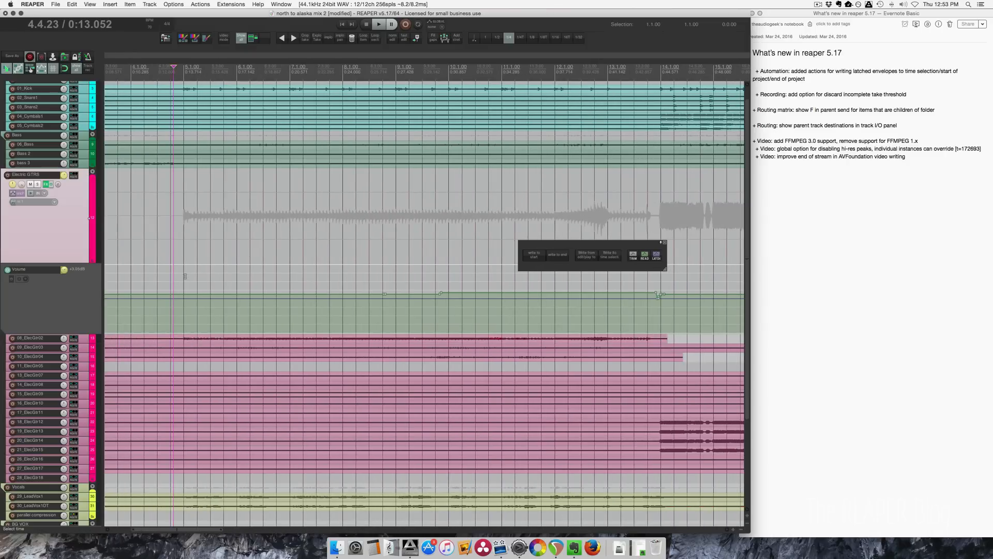
Write the latched guitar level back to project start and move the edit position to bars 14 and 9
{"action": "left_click", "coordinate": [377, 24]}
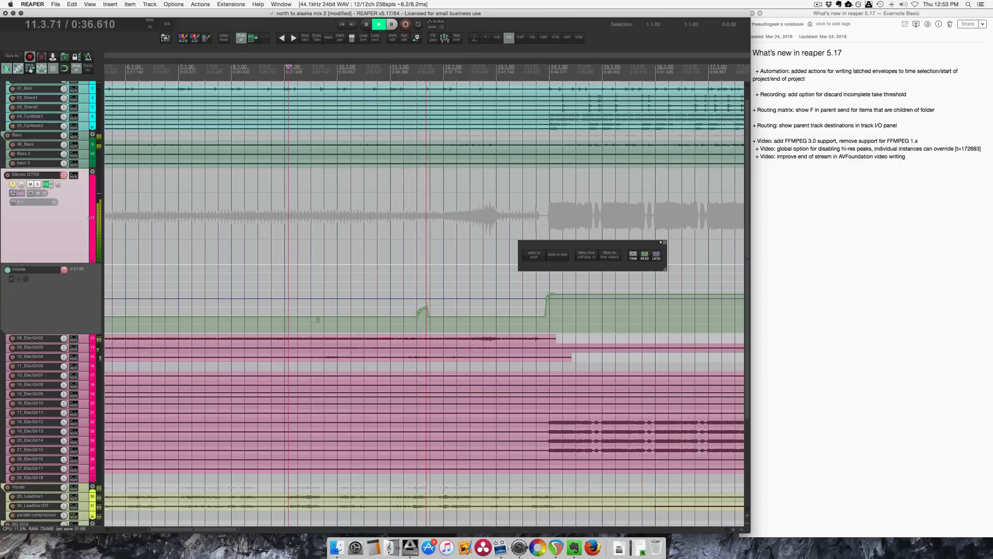
{"action": "left_click", "coordinate": [533, 254]}
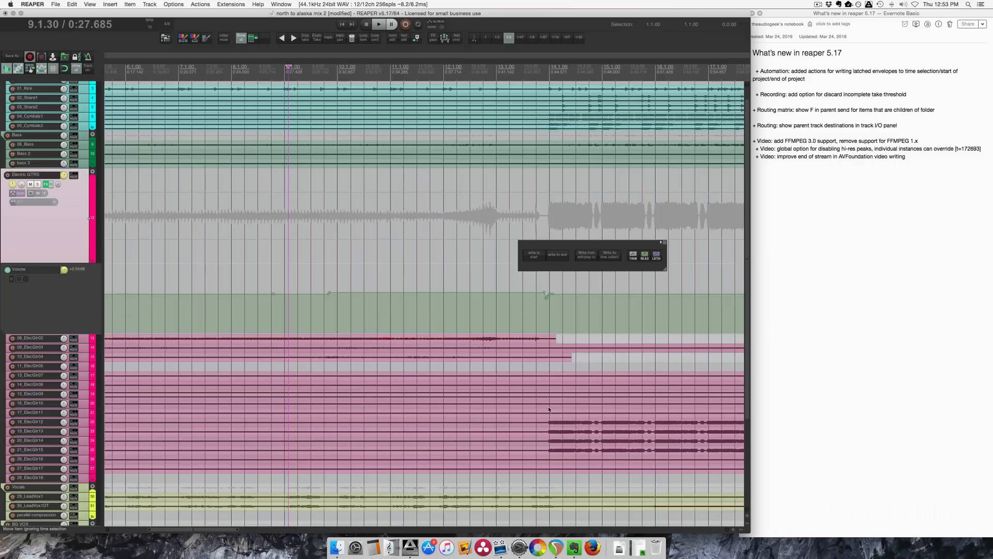
{"action": "left_click", "coordinate": [546, 68]}
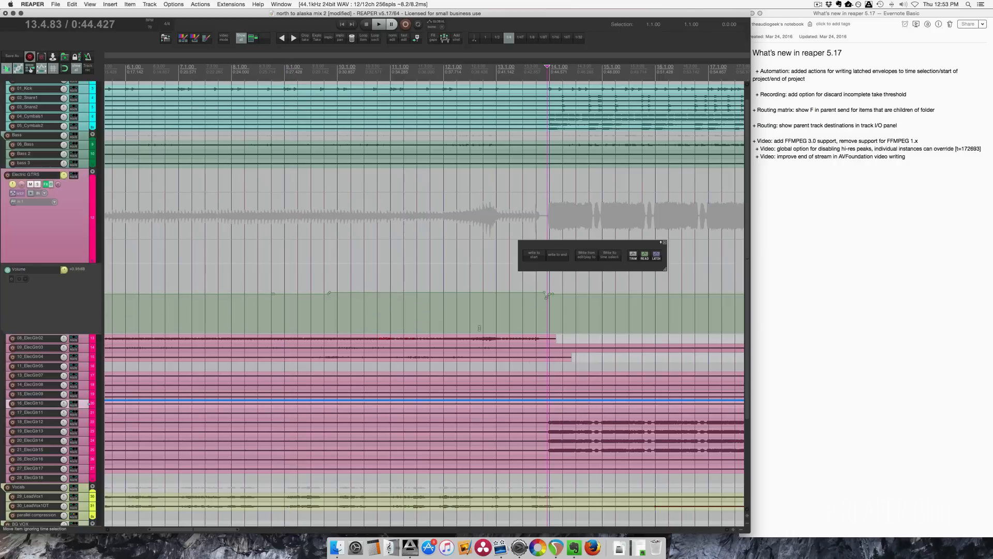
{"action": "left_click", "coordinate": [283, 68]}
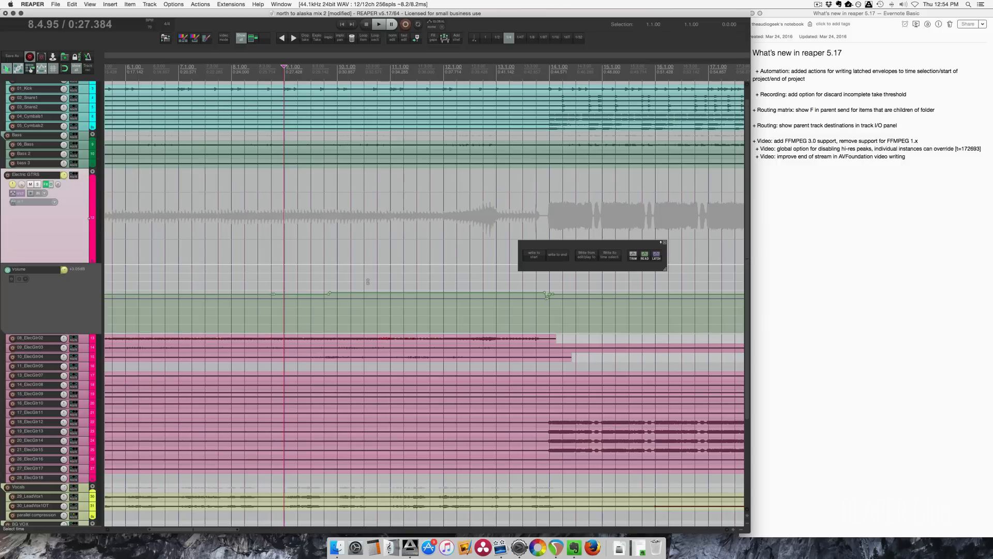
{"action": "left_click", "coordinate": [378, 24]}
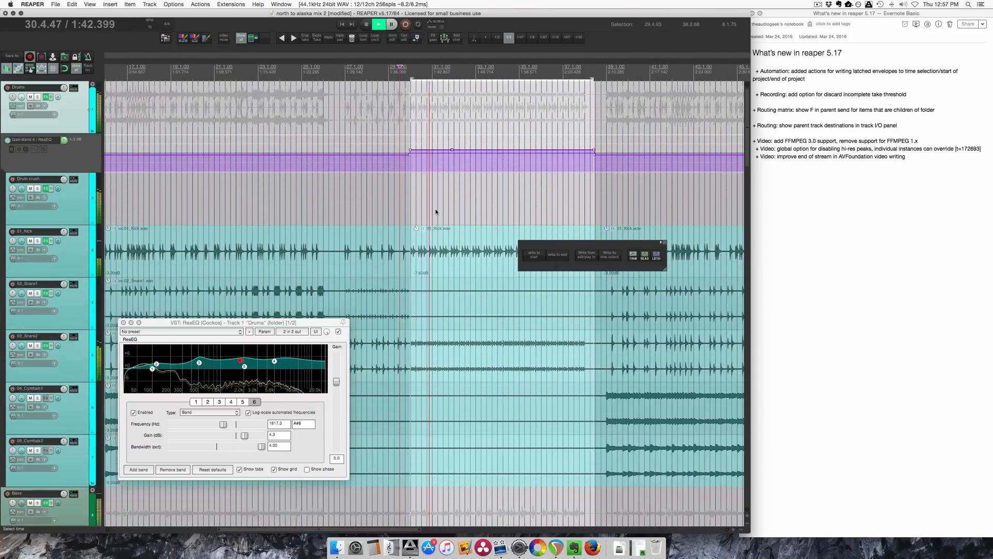
Scroll to the Drums folder track and show its six-band ReaEQ FX window
{"action": "scroll", "scroll_direction": "down", "scroll_amount": 3}
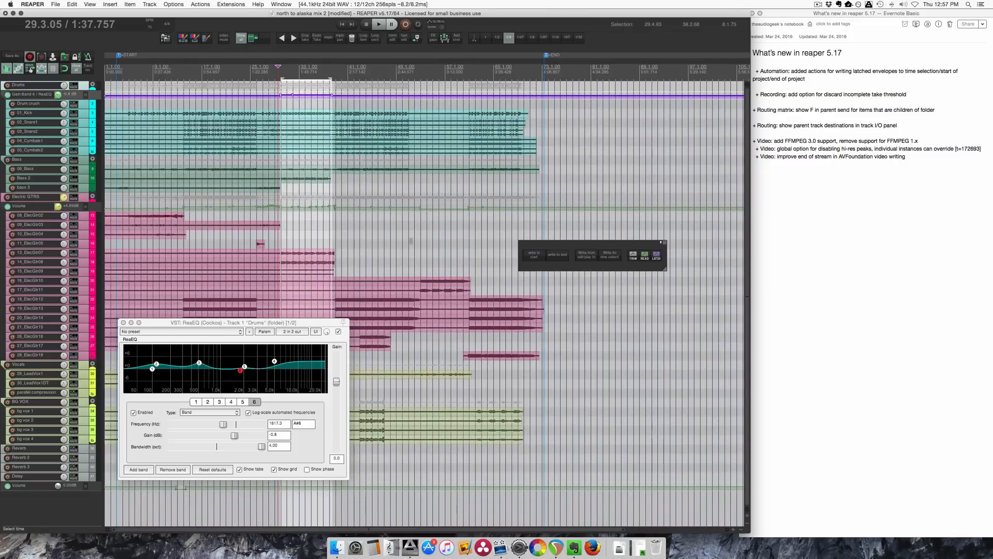
{"action": "left_click", "coordinate": [124, 323]}
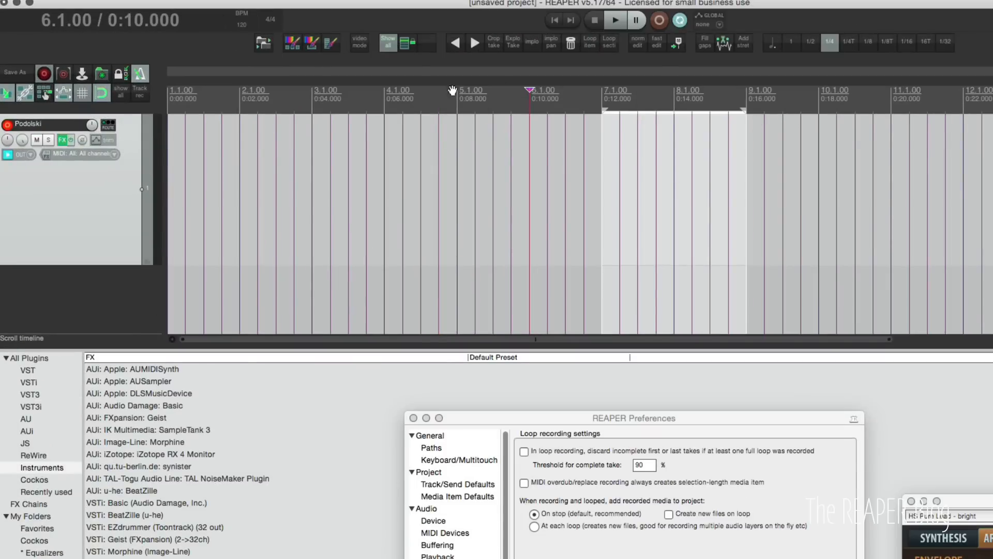
{"action": "mouse_move", "coordinate": [569, 121]}
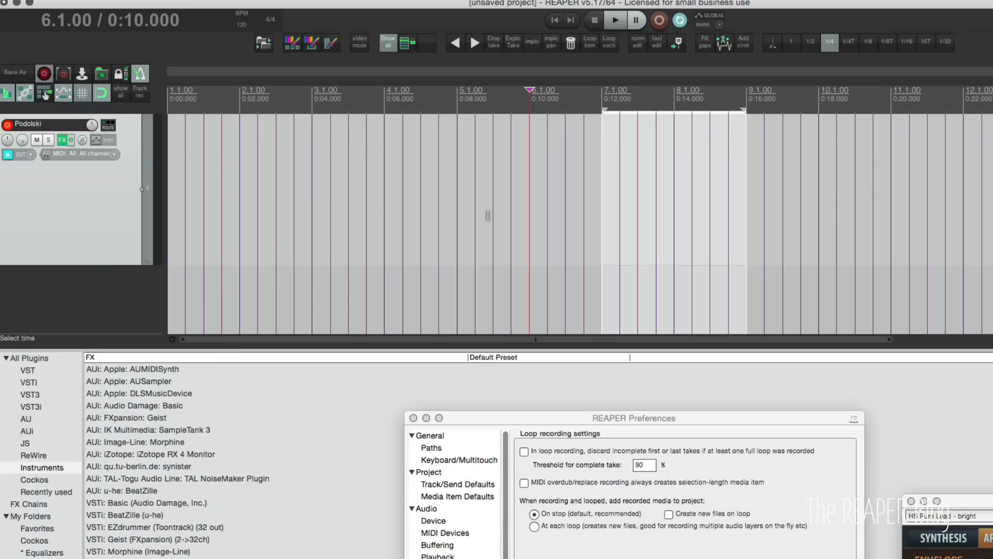
Record on Podolski over the looped bars 6–9 and stop after the loop passes
{"action": "left_click", "coordinate": [613, 20]}
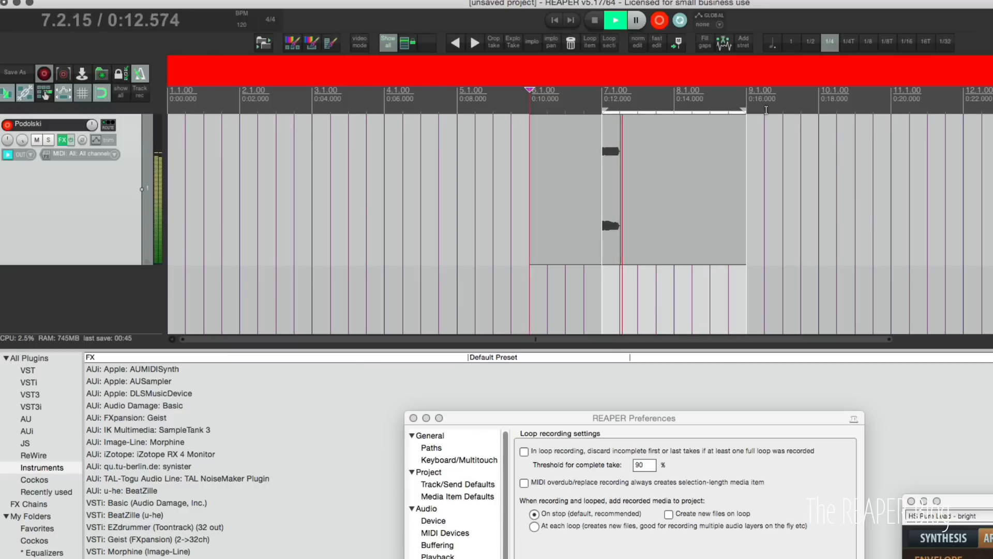
{"action": "left_click", "coordinate": [636, 20]}
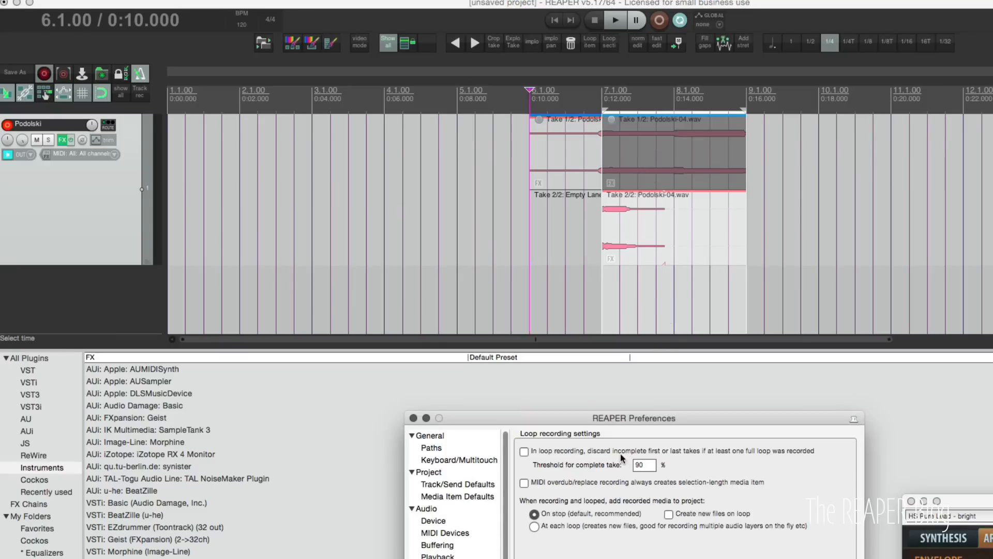
Enable discarding incomplete loop takes, then record over bars 11–13 and stop
{"action": "left_click", "coordinate": [524, 451]}
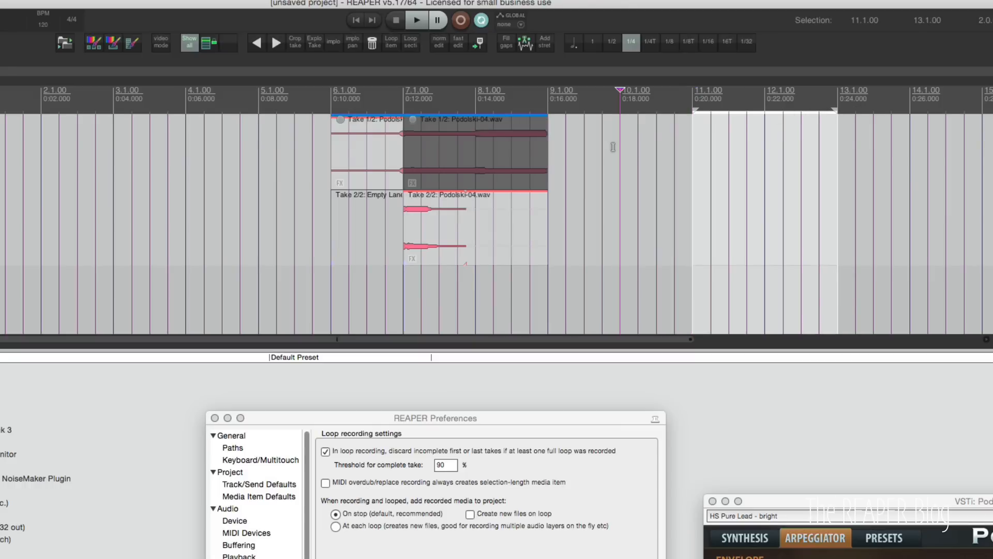
{"action": "left_click", "coordinate": [415, 20]}
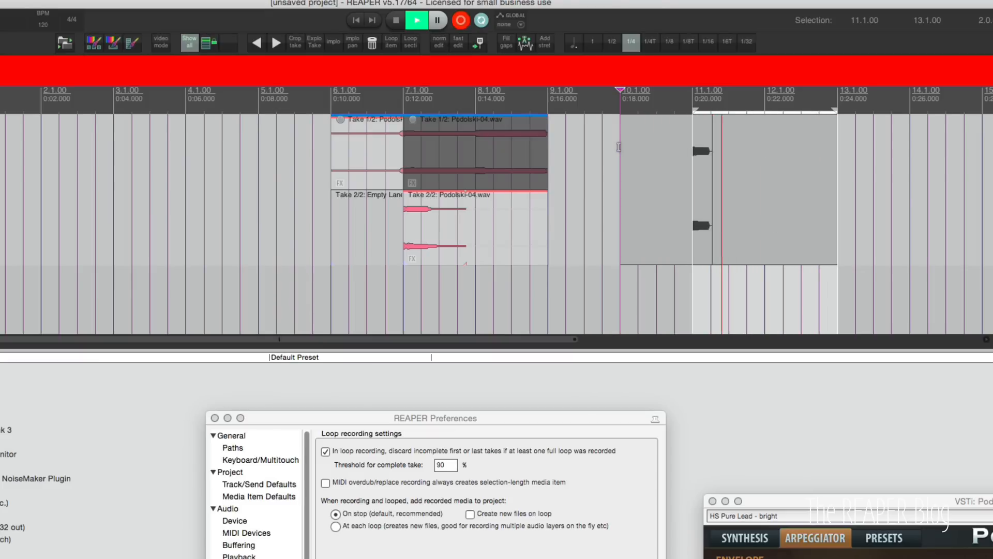
{"action": "left_click", "coordinate": [416, 20]}
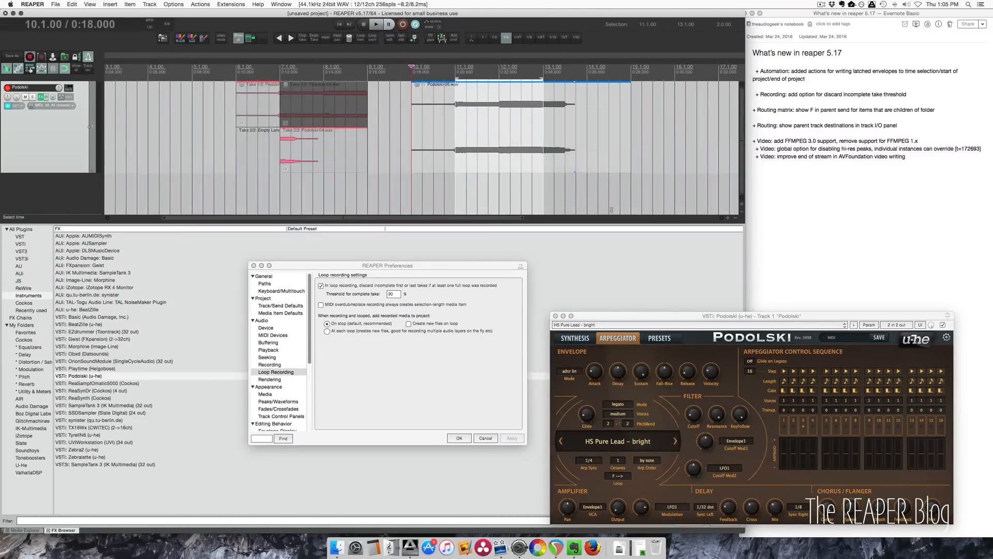
{"action": "mouse_move", "coordinate": [355, 54]}
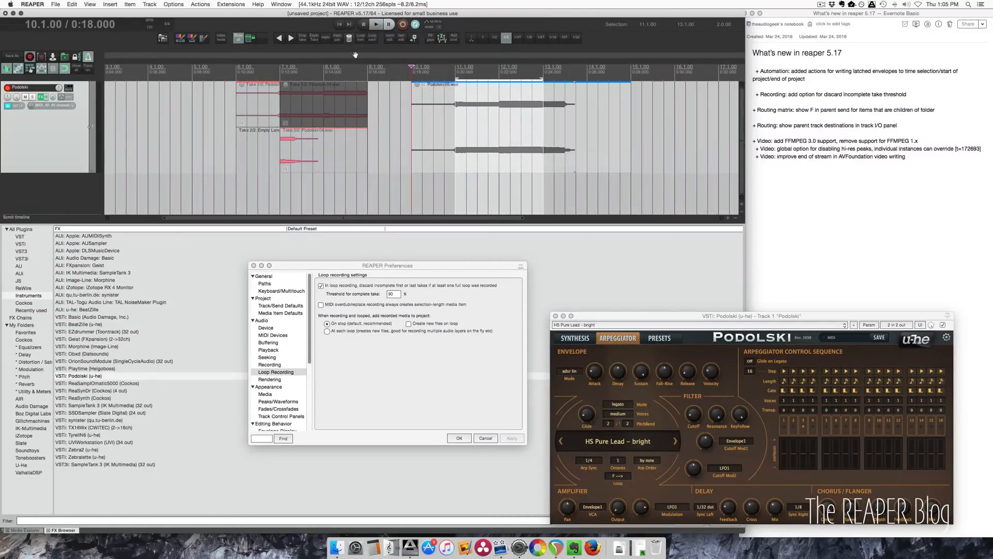
{"action": "mouse_move", "coordinate": [440, 146]}
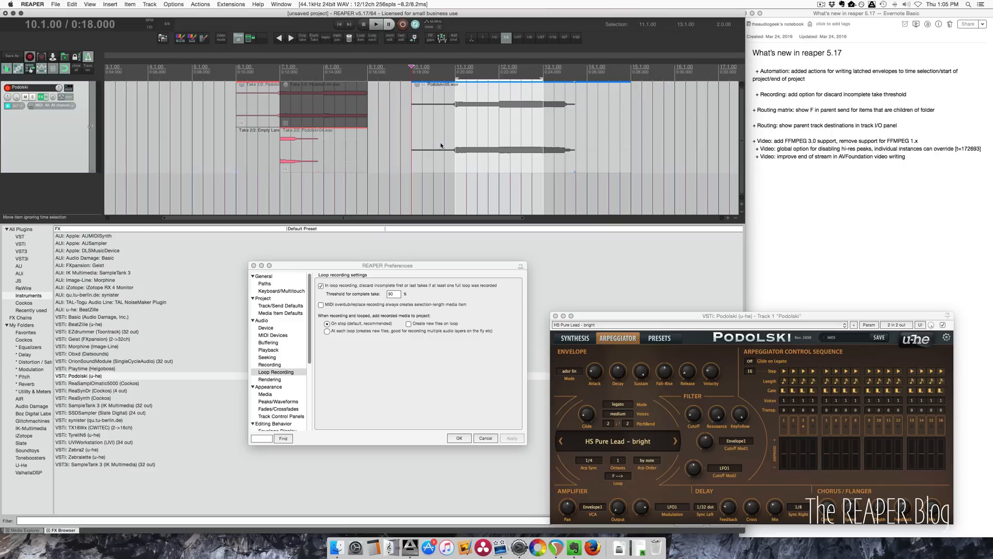
{"action": "mouse_move", "coordinate": [471, 141]}
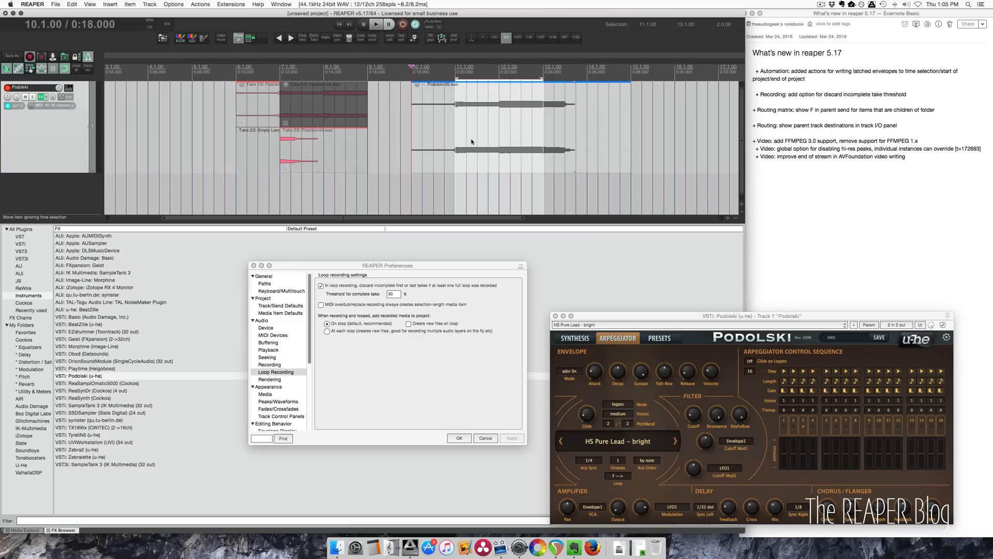
{"action": "mouse_move", "coordinate": [472, 139]}
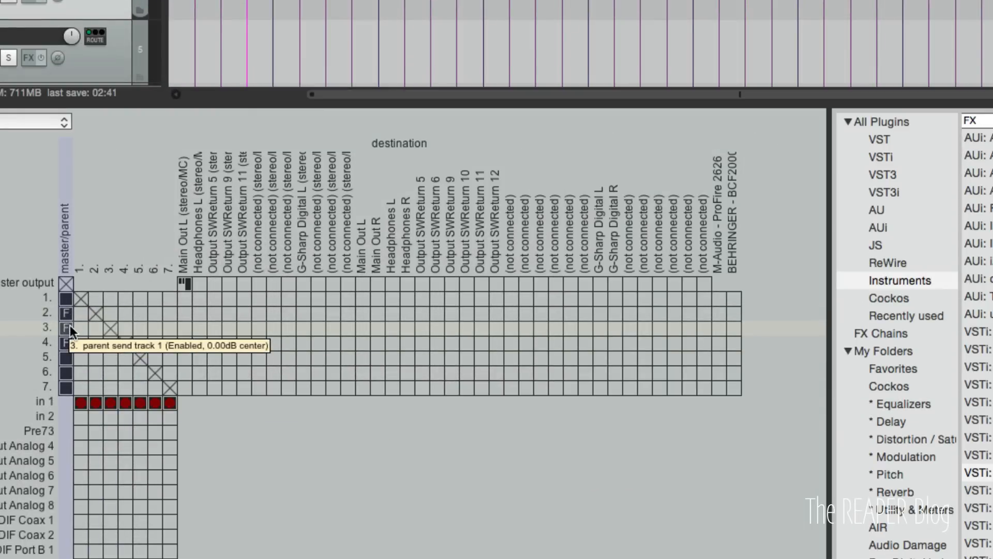
{"action": "mouse_move", "coordinate": [69, 349]}
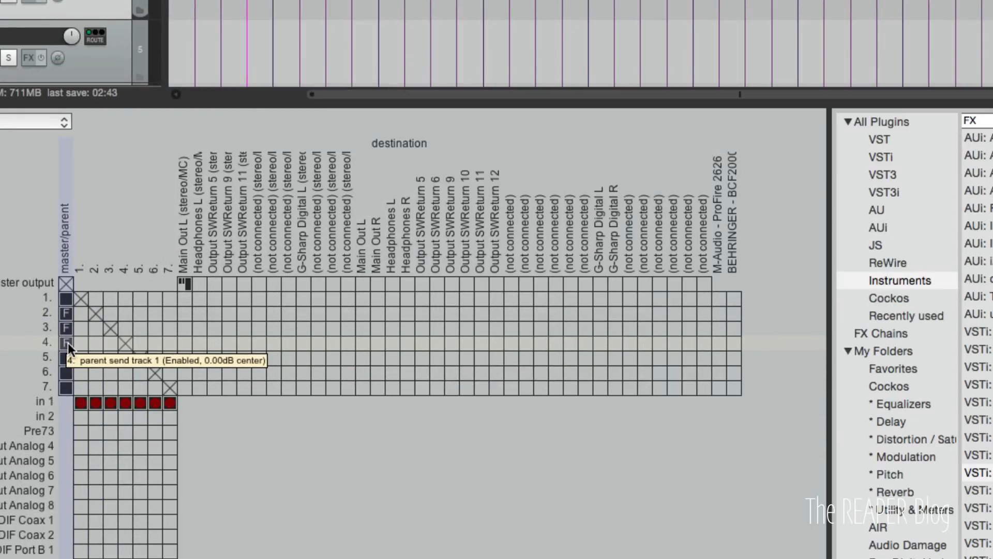
{"action": "mouse_move", "coordinate": [68, 320]}
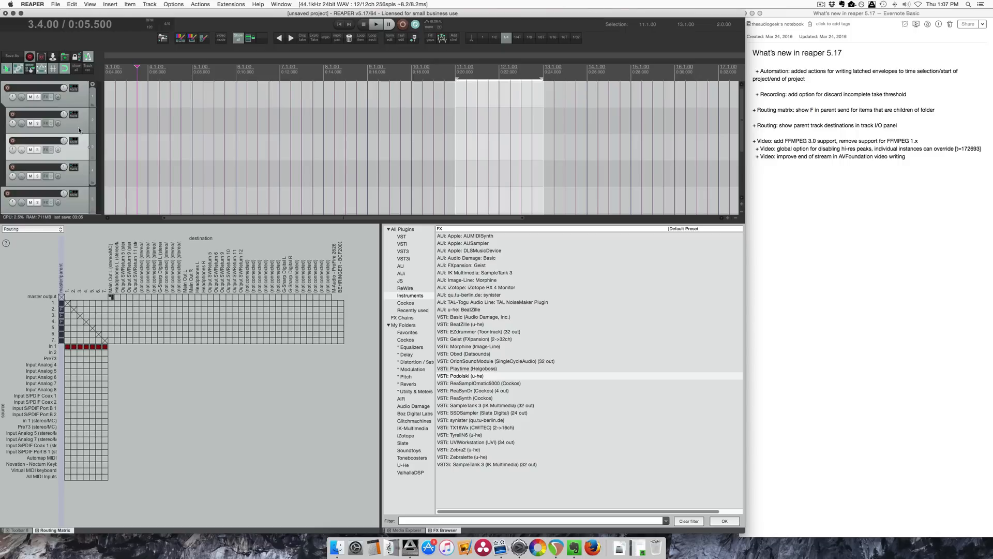
Insert ants.MOV onto the project's single track via Insert > Media file
{"action": "left_click", "coordinate": [74, 114]}
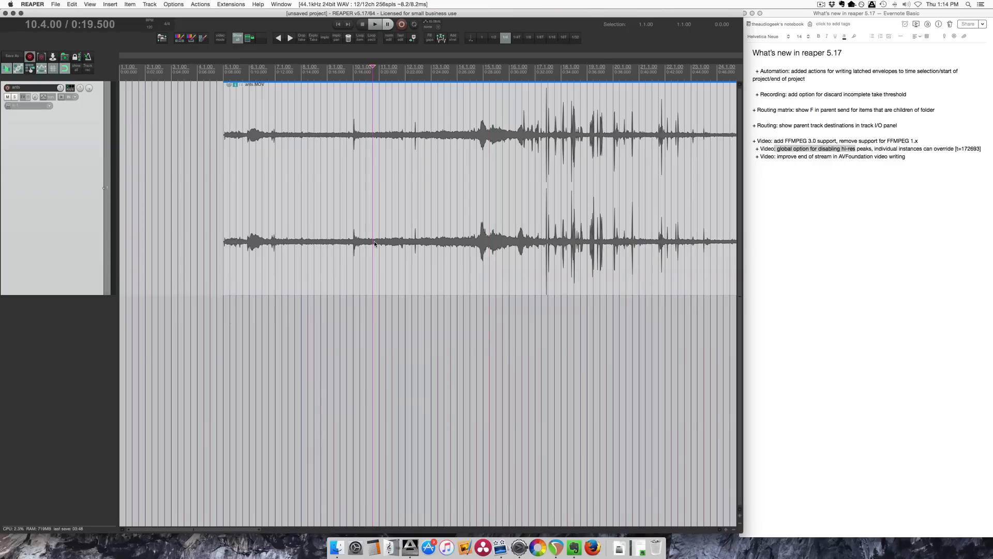
Move the edit position to bar 15 and show the Video/REX/Misc media preferences
{"action": "left_click", "coordinate": [483, 274]}
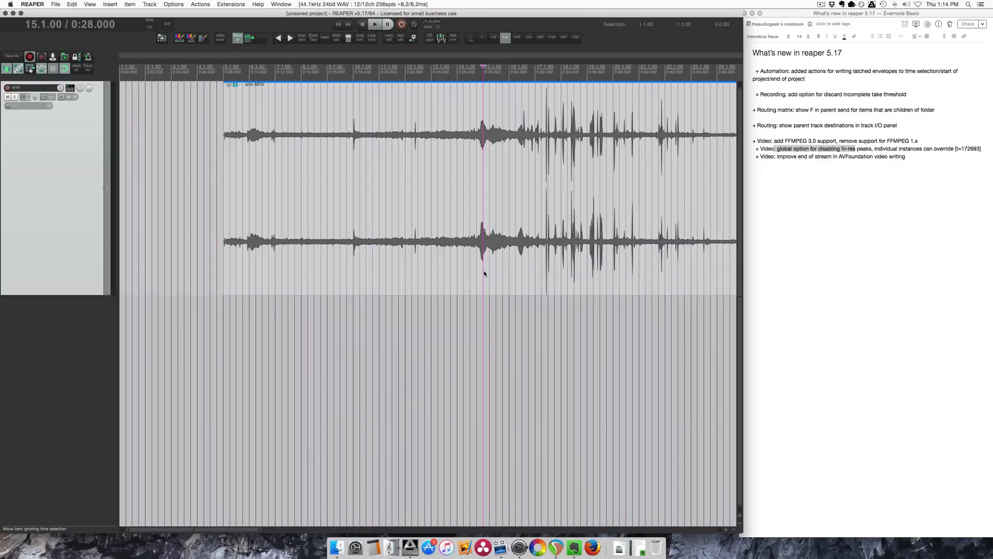
{"action": "mouse_move", "coordinate": [604, 293]}
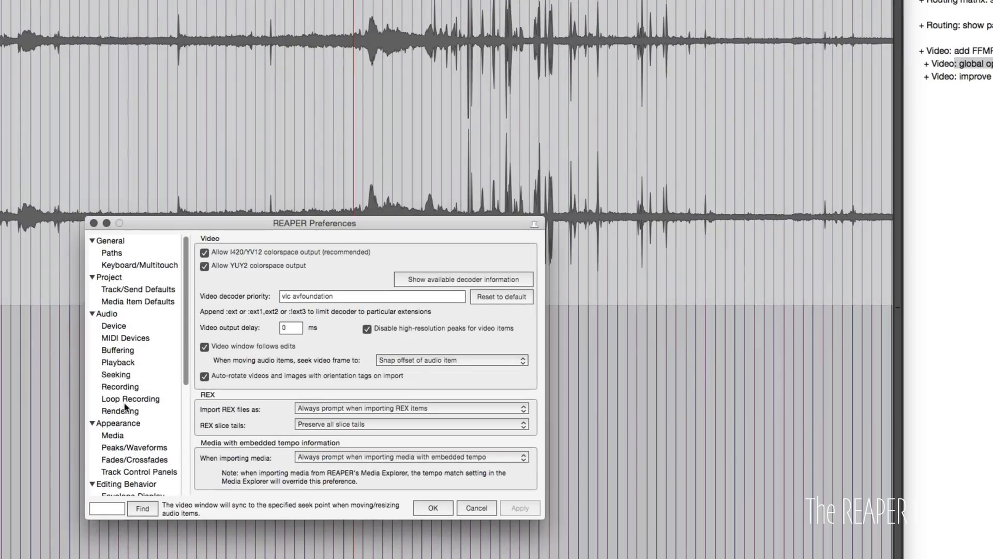
{"action": "left_click", "coordinate": [133, 440]}
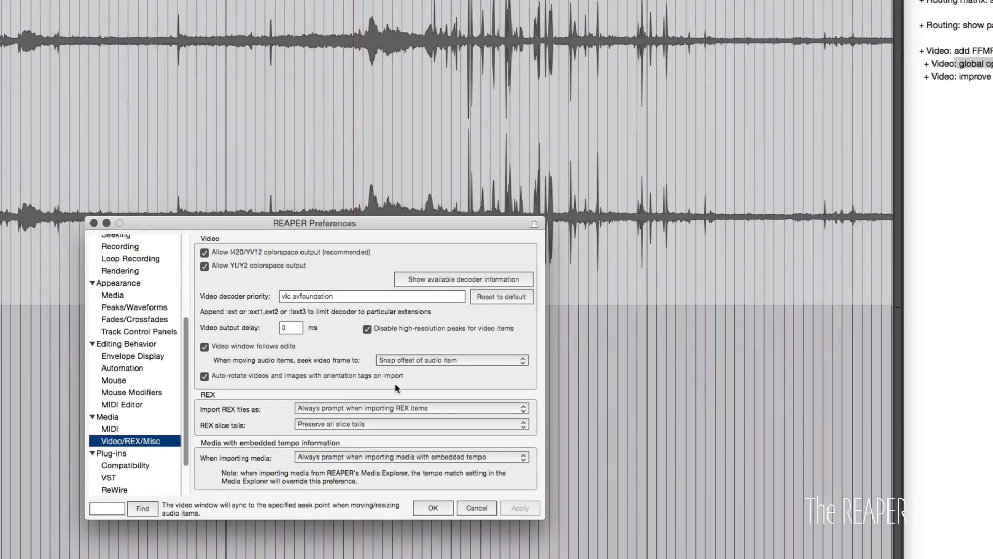
{"action": "mouse_move", "coordinate": [440, 336]}
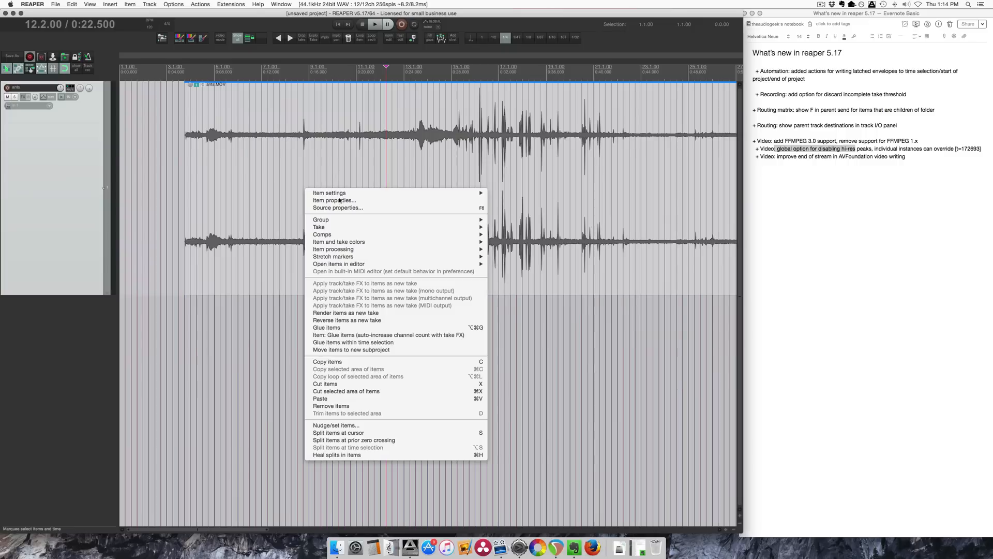
{"action": "left_click", "coordinate": [334, 201]}
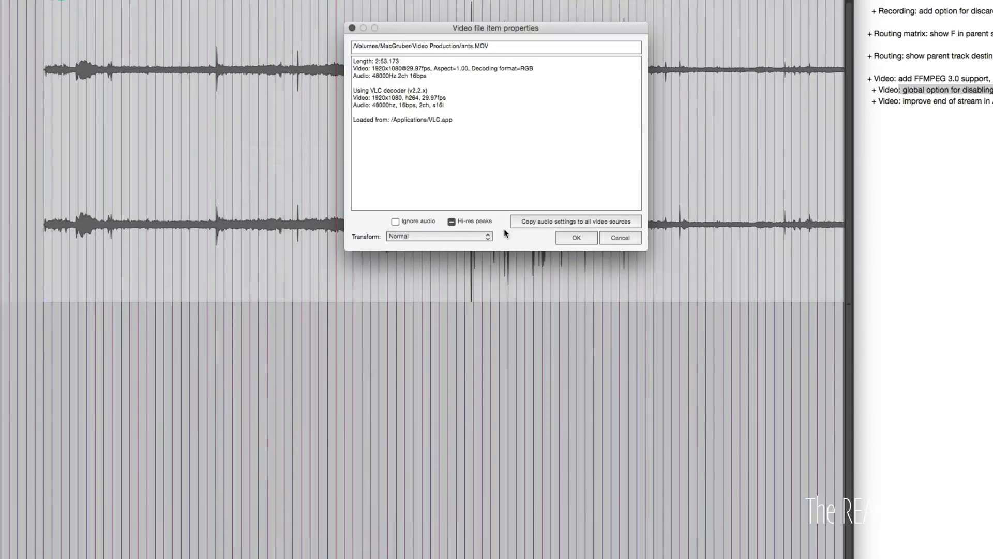
{"action": "left_click", "coordinate": [450, 221]}
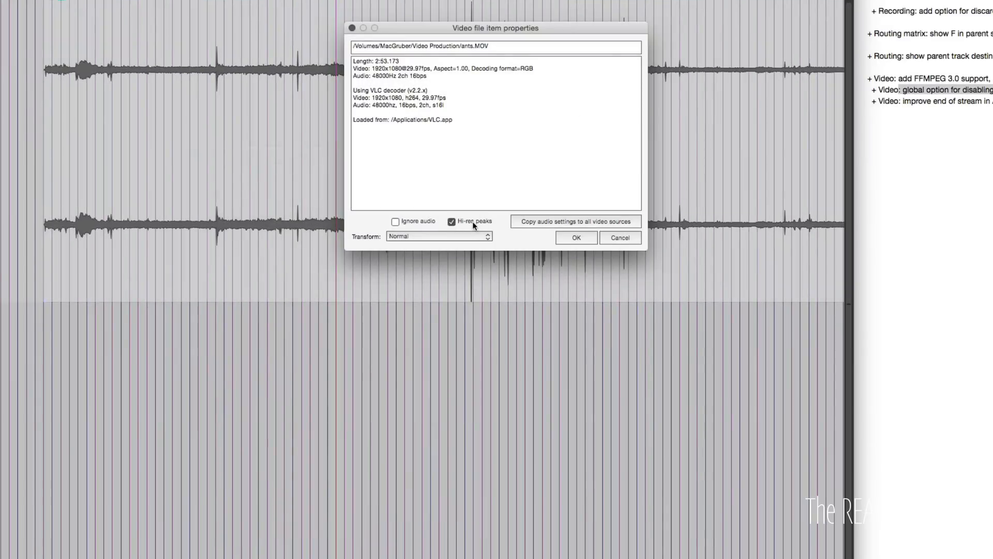
{"action": "mouse_move", "coordinate": [500, 237]}
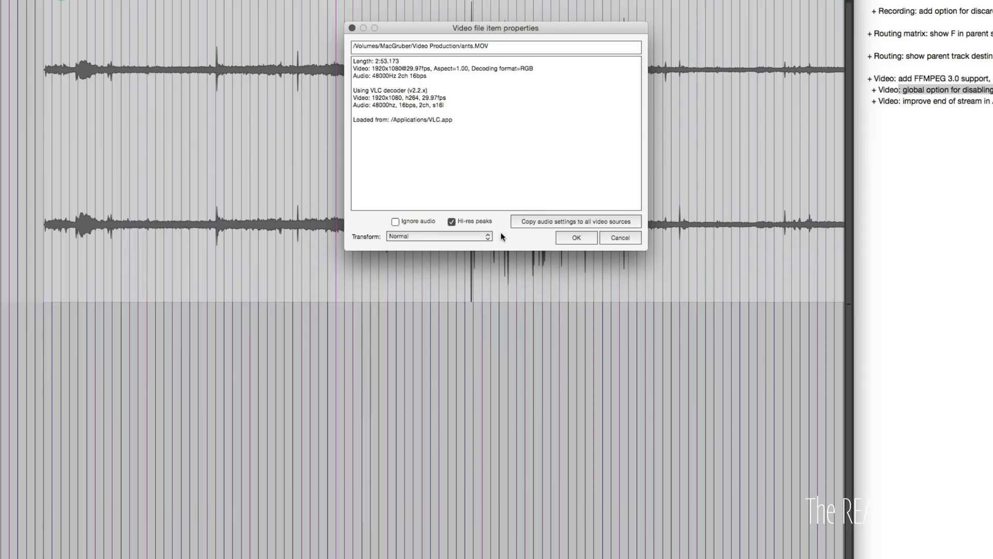
{"action": "mouse_move", "coordinate": [482, 242]}
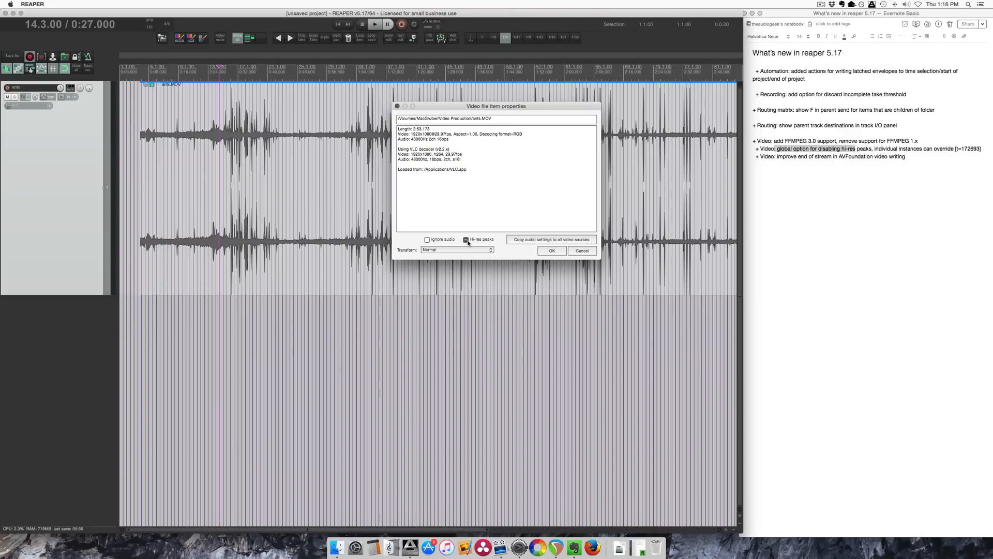
Toggle the video item's hi-res peaks off, set it to ignore audio, and close its properties
{"action": "left_click", "coordinate": [466, 240]}
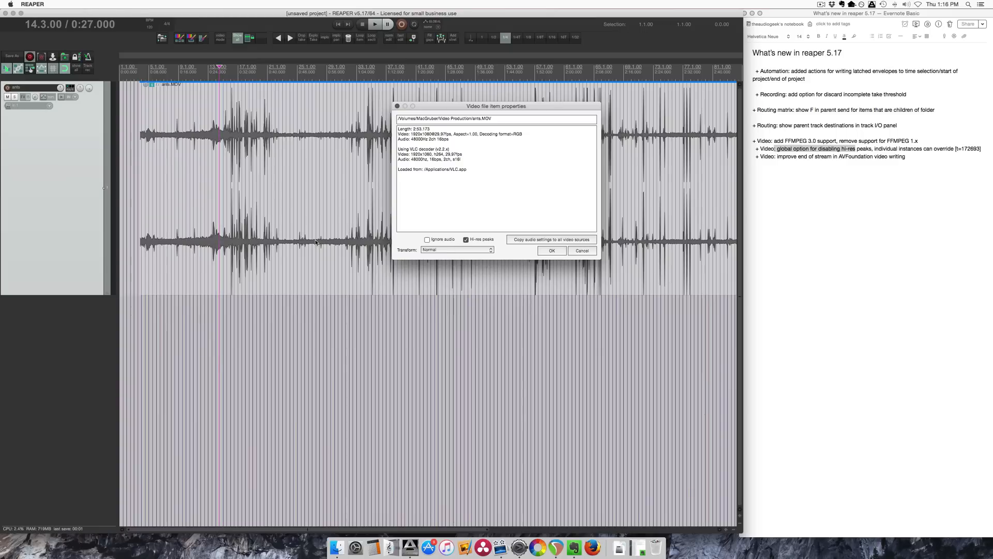
{"action": "left_click", "coordinate": [465, 240]}
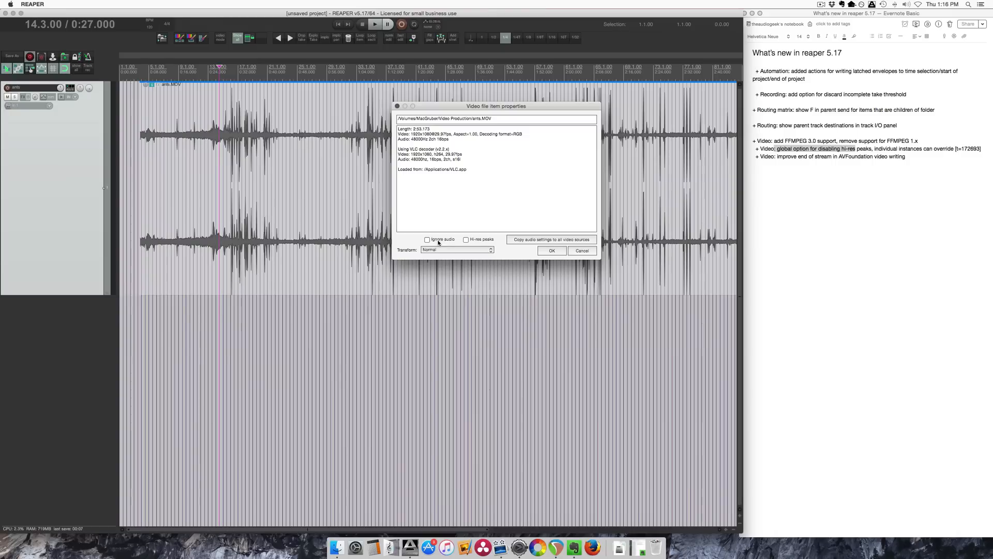
{"action": "left_click", "coordinate": [427, 240]}
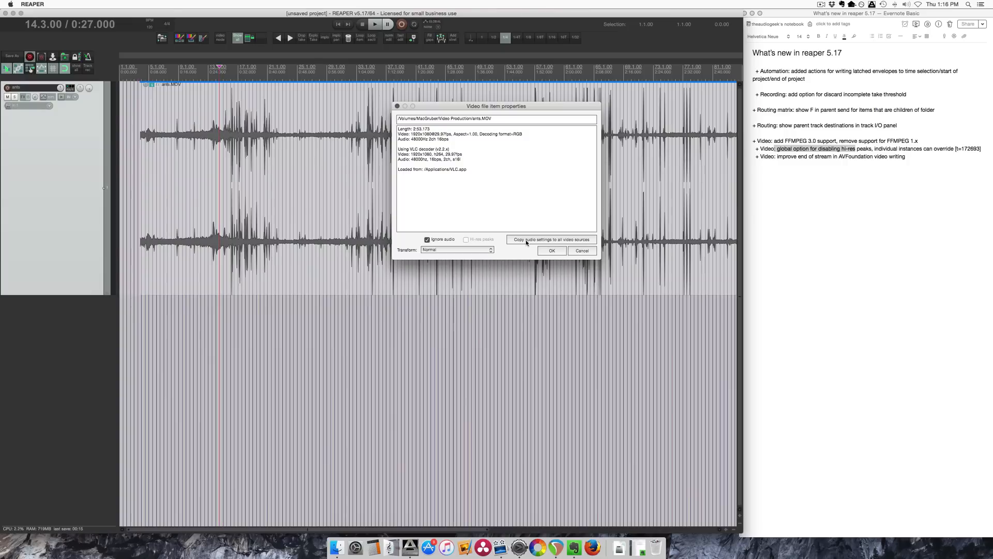
{"action": "left_click", "coordinate": [550, 251]}
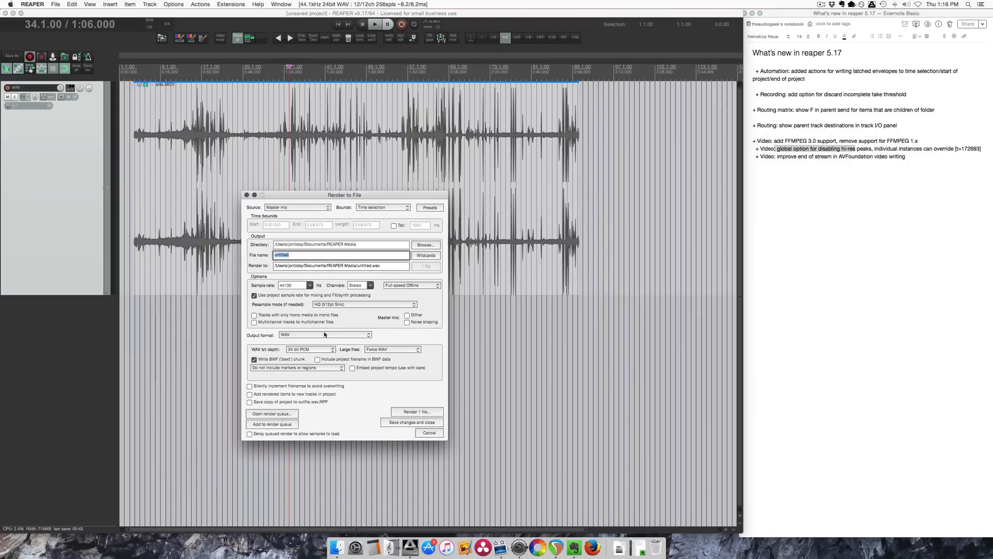
Set the render output format to MPEG-4/MOV (OSX 10.7+ AVFoundation), then close the render window
{"action": "left_click", "coordinate": [324, 335]}
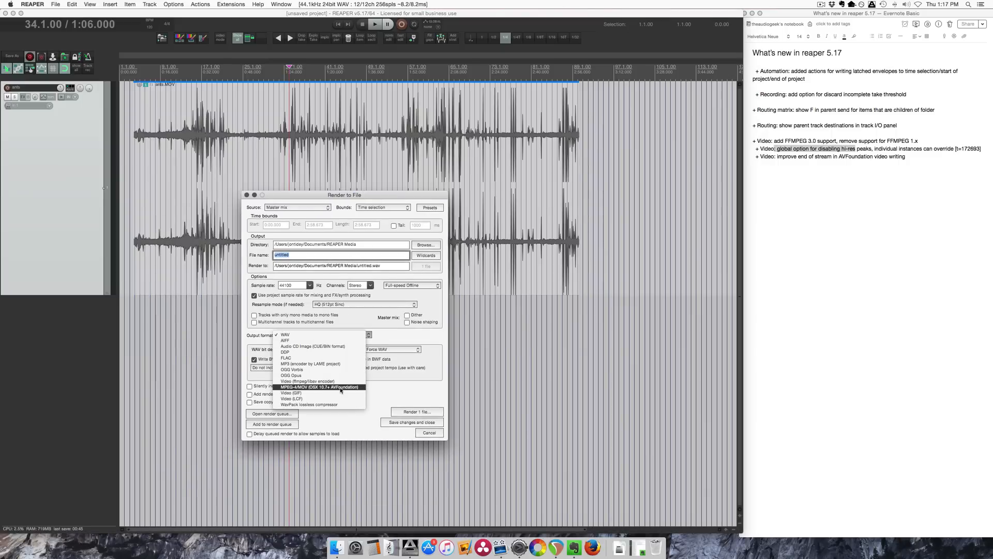
{"action": "left_click", "coordinate": [321, 387]}
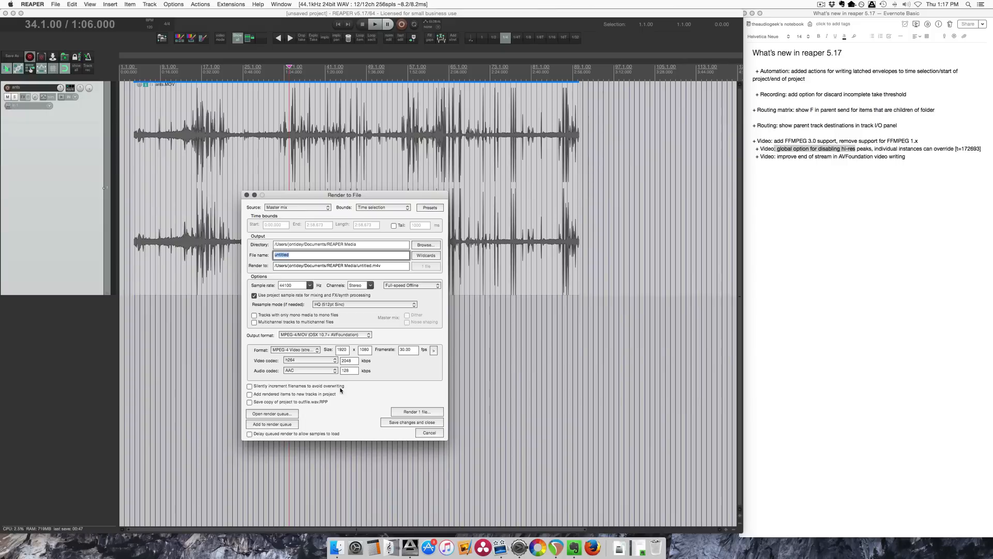
{"action": "mouse_move", "coordinate": [356, 385]}
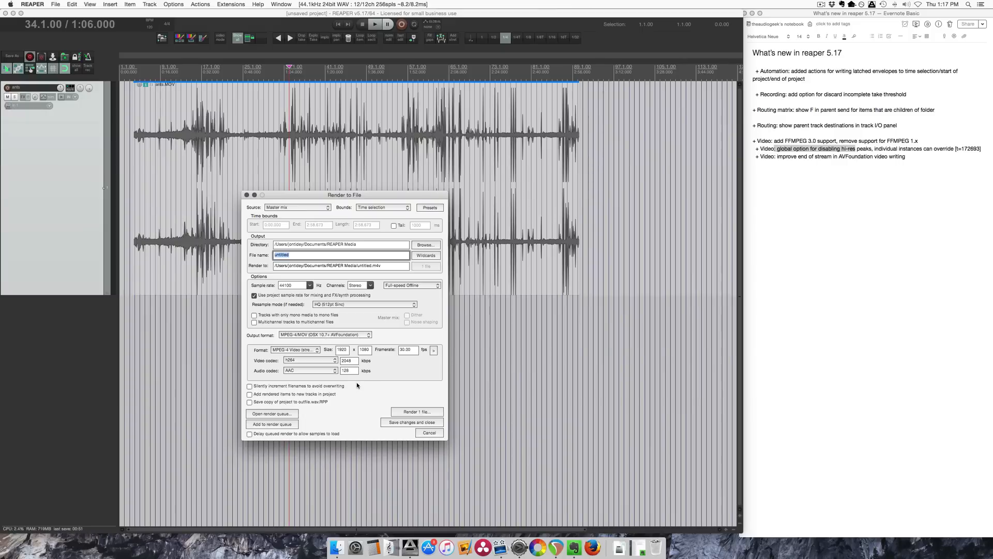
{"action": "mouse_move", "coordinate": [815, 169]}
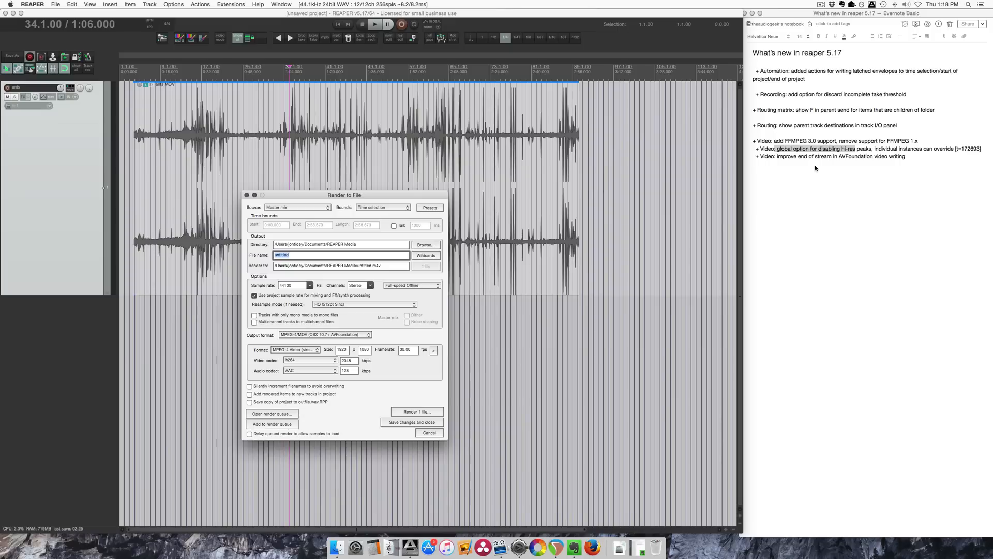
{"action": "left_click", "coordinate": [429, 432]}
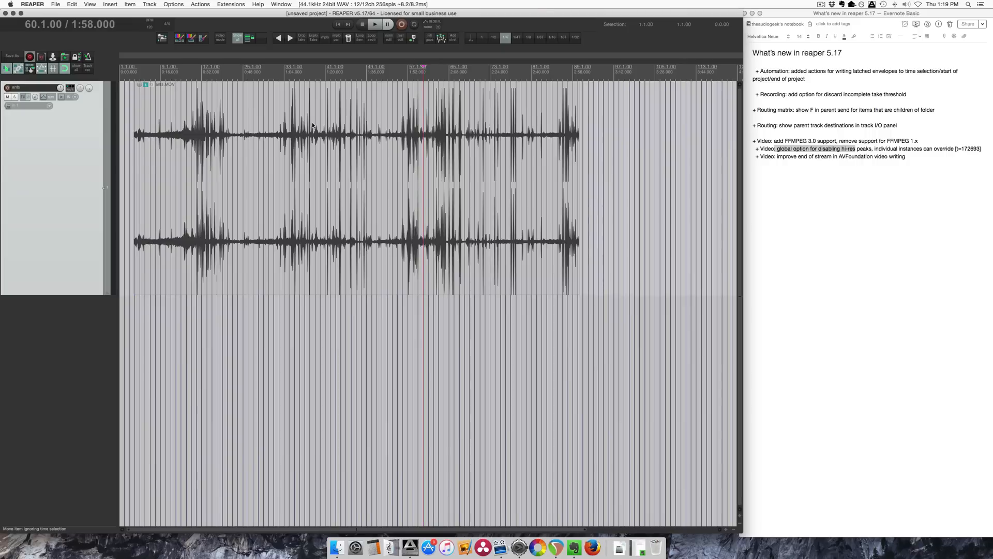
Open the whatsnew.txt changelog from Help and scroll through the v5.17 changes
{"action": "left_click", "coordinate": [257, 4]}
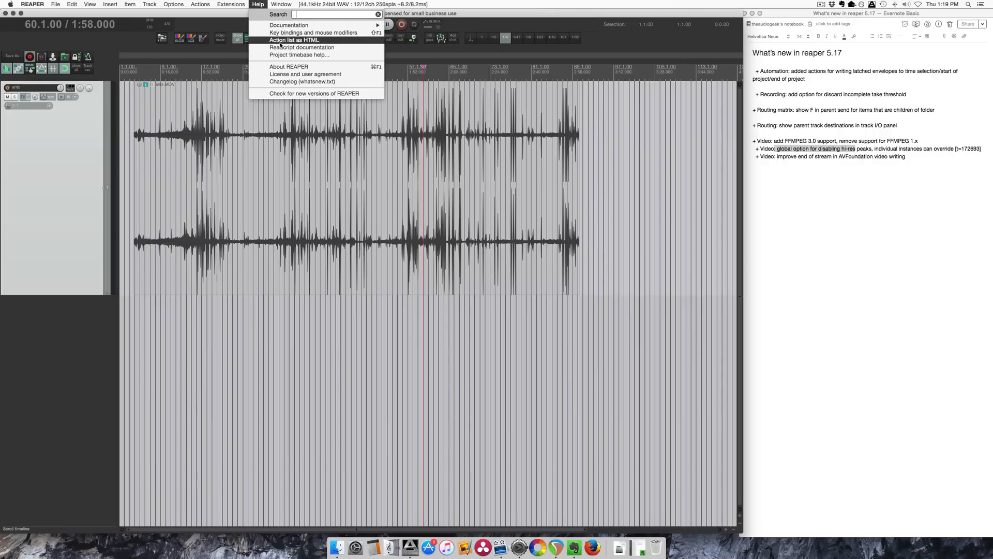
{"action": "mouse_move", "coordinate": [287, 89]}
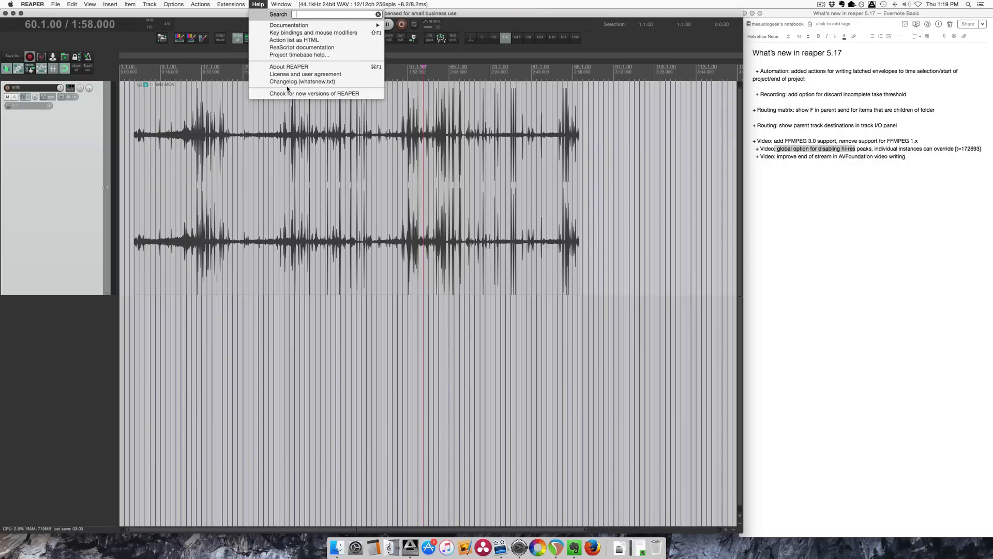
{"action": "left_click", "coordinate": [288, 66]}
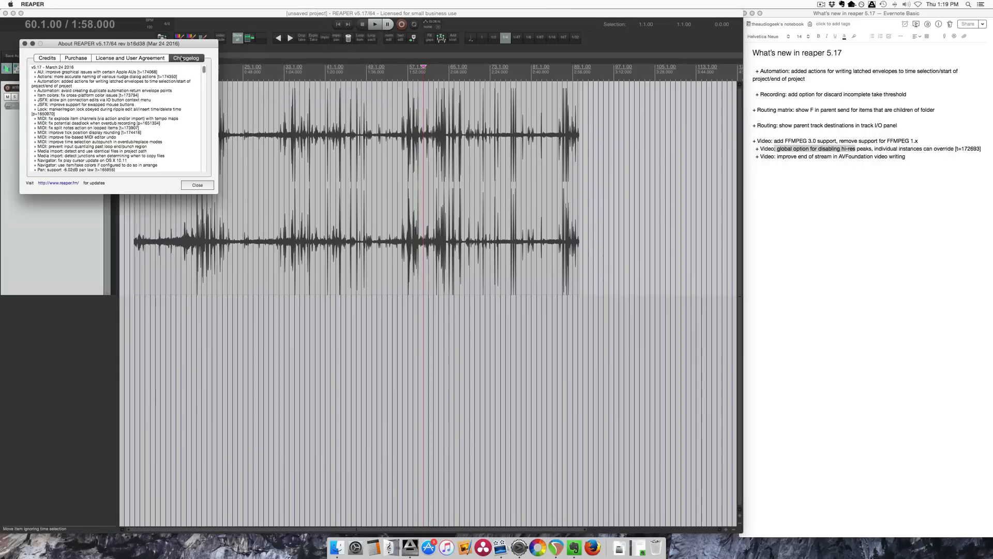
{"action": "left_click_drag", "start_coordinate": [117, 43], "coordinate": [323, 82]}
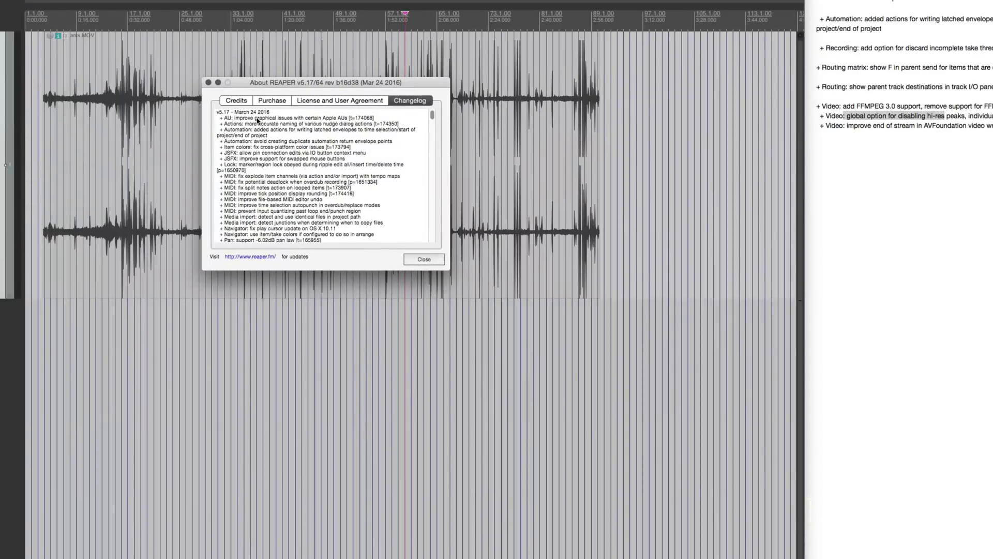
{"action": "scroll", "scroll_direction": "down", "scroll_amount": 3}
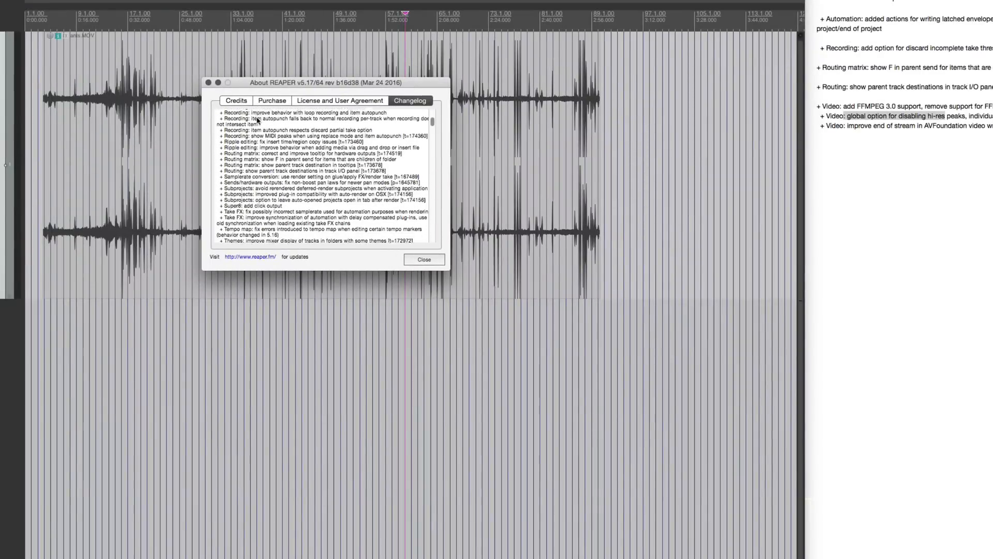
{"action": "scroll", "scroll_direction": "down", "scroll_amount": 3}
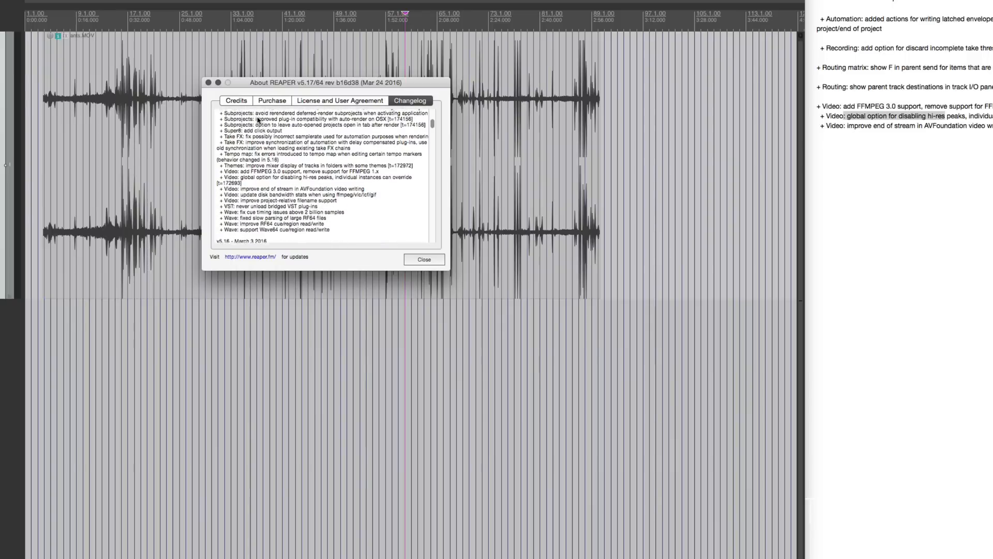
{"action": "scroll", "scroll_direction": "up", "scroll_amount": 3}
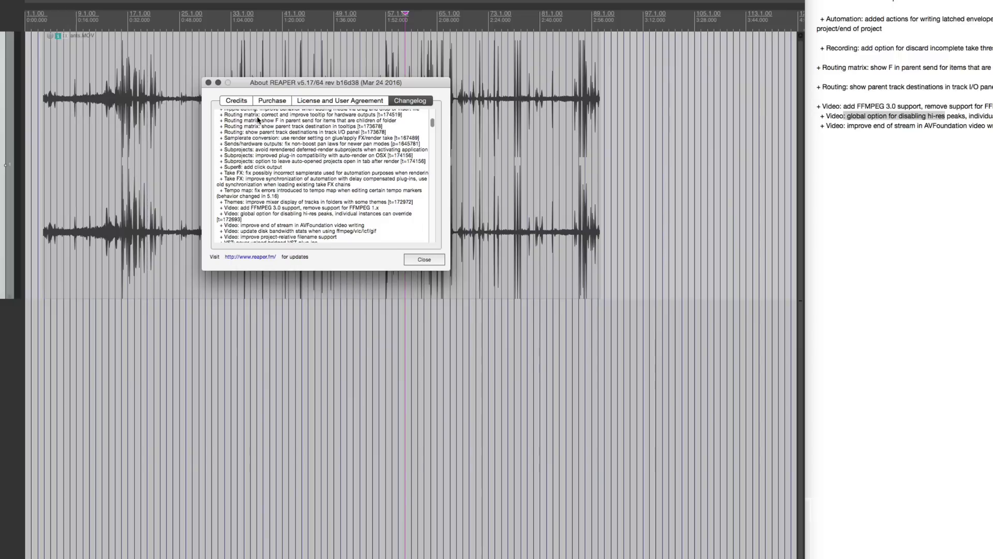
{"action": "scroll", "scroll_direction": "up", "scroll_amount": 3}
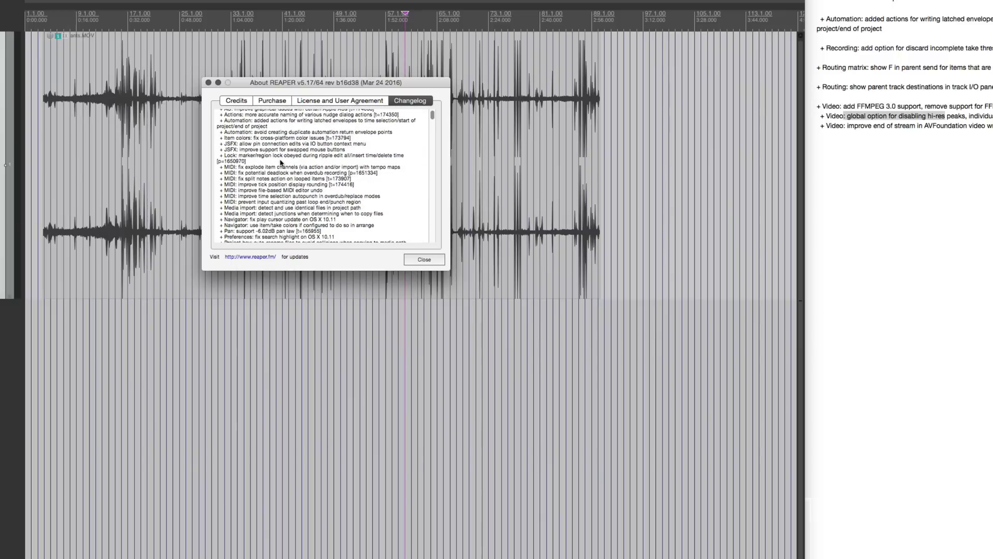